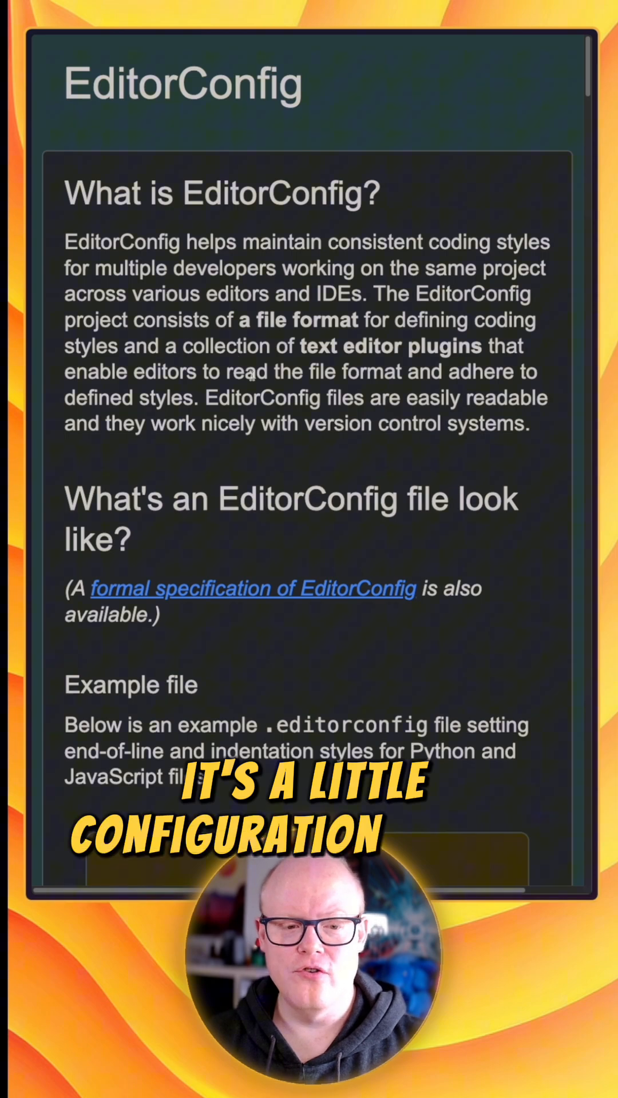
pyautogui.scroll(-3)
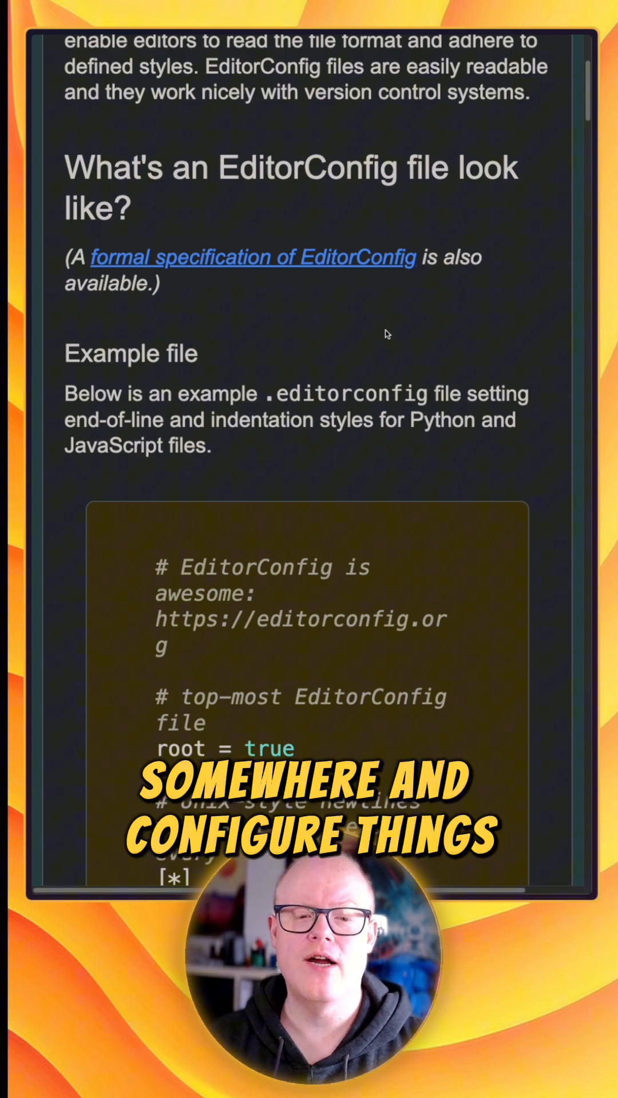
pyautogui.scroll(-3)
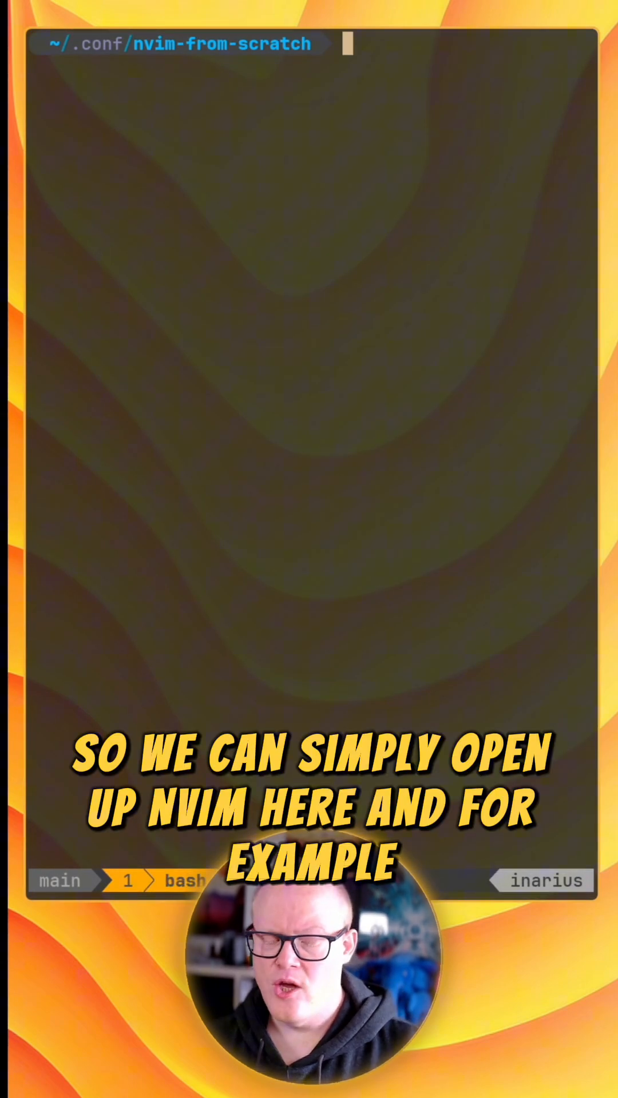
pyautogui.write('nvim')
pyautogui.write('[')
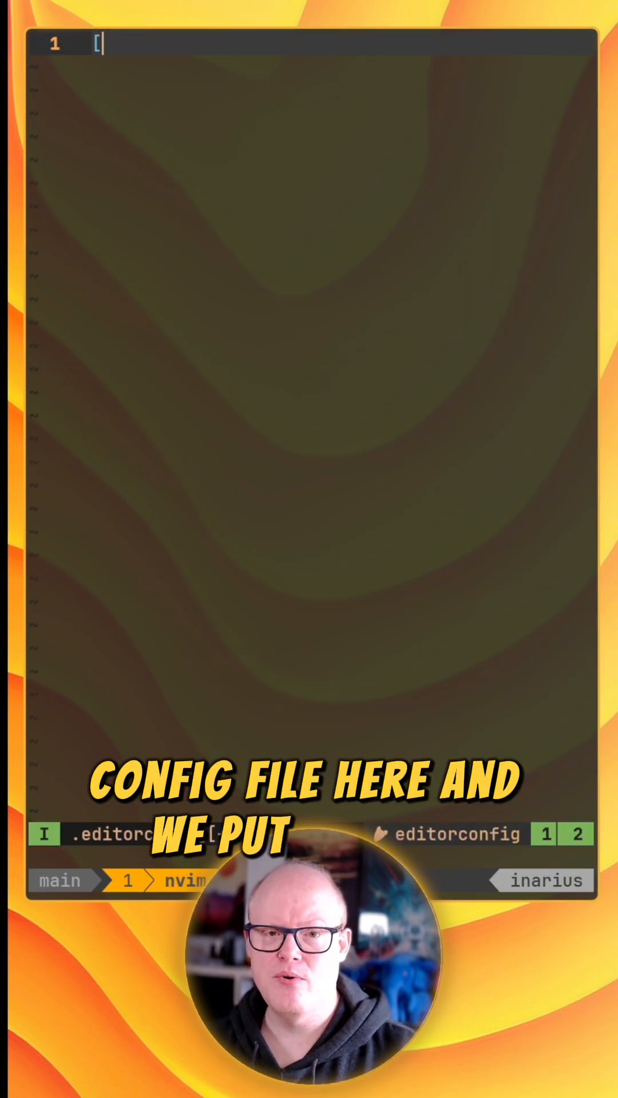
pyautogui.write('*]')
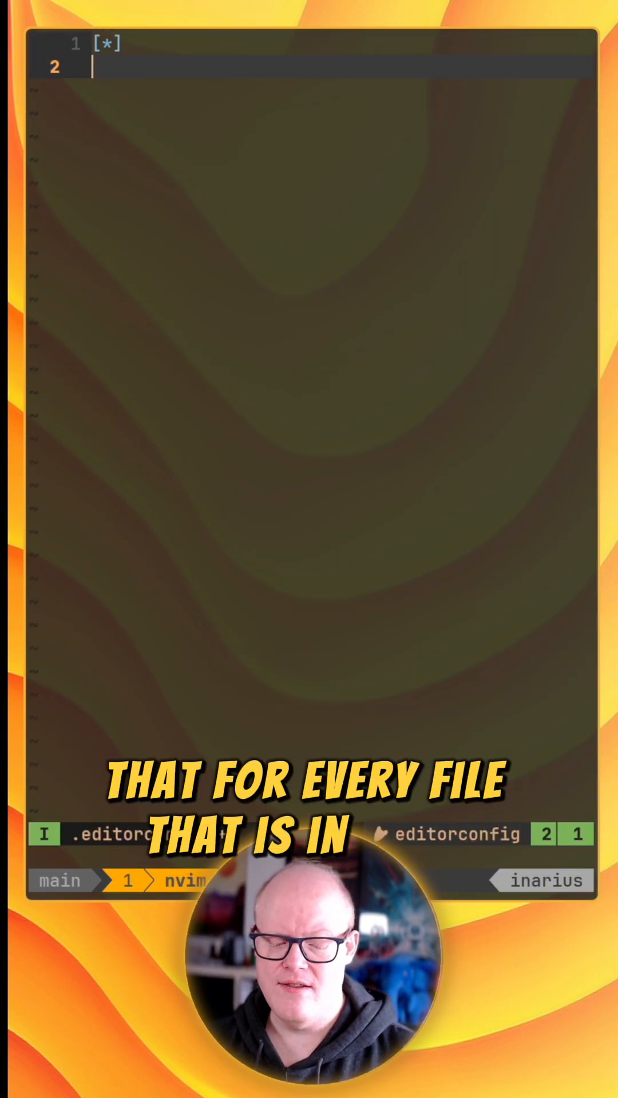
pyautogui.write('indent_size')
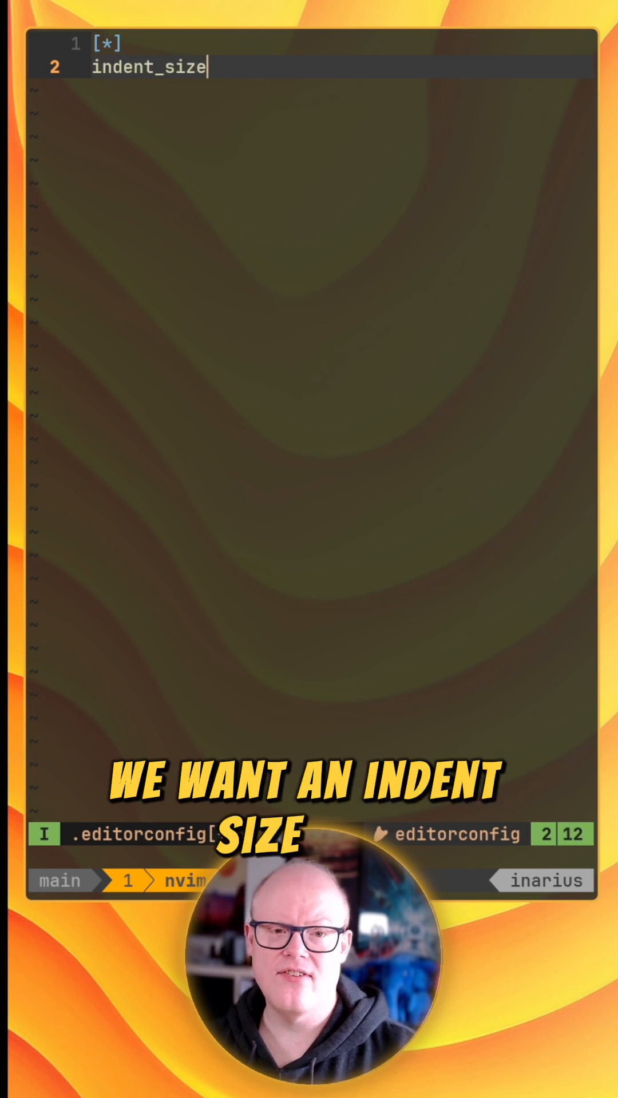
pyautogui.write('=2')
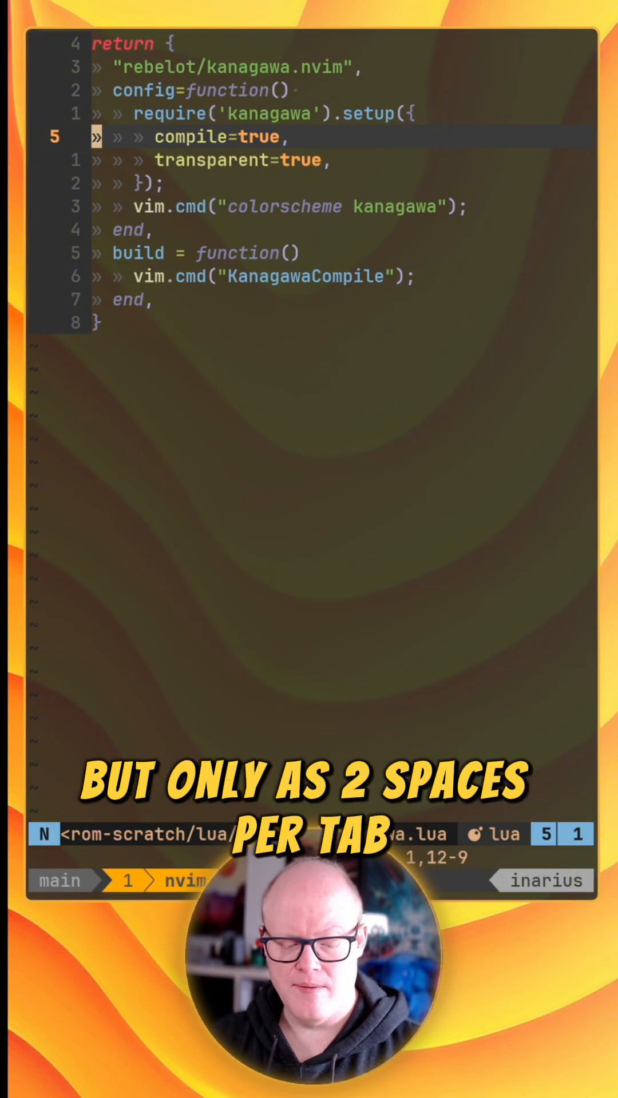
pyautogui.write(':retab')
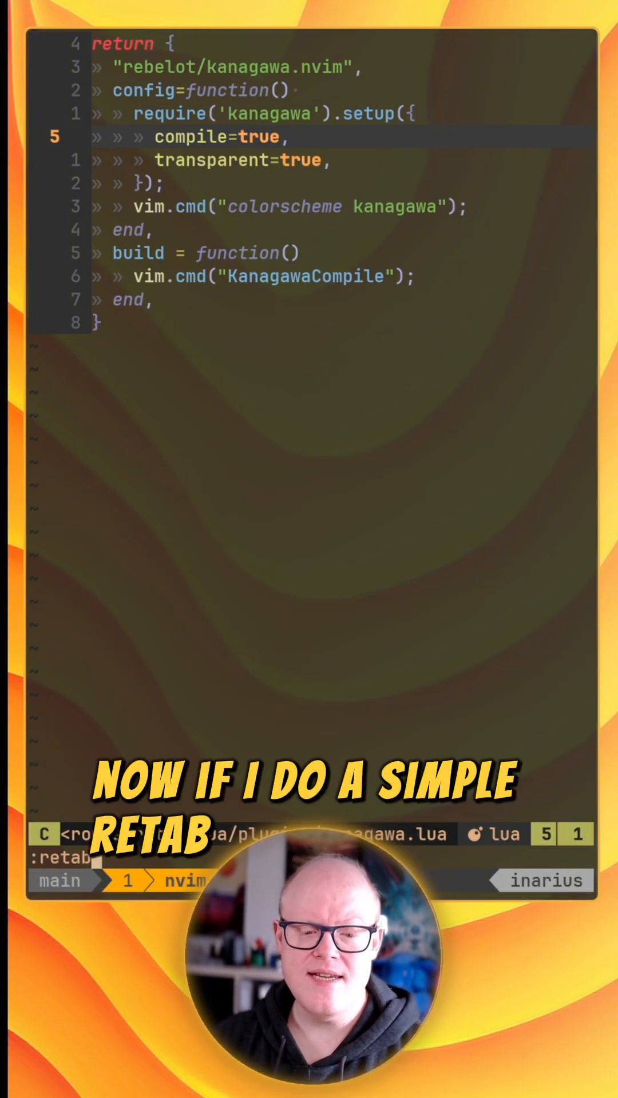